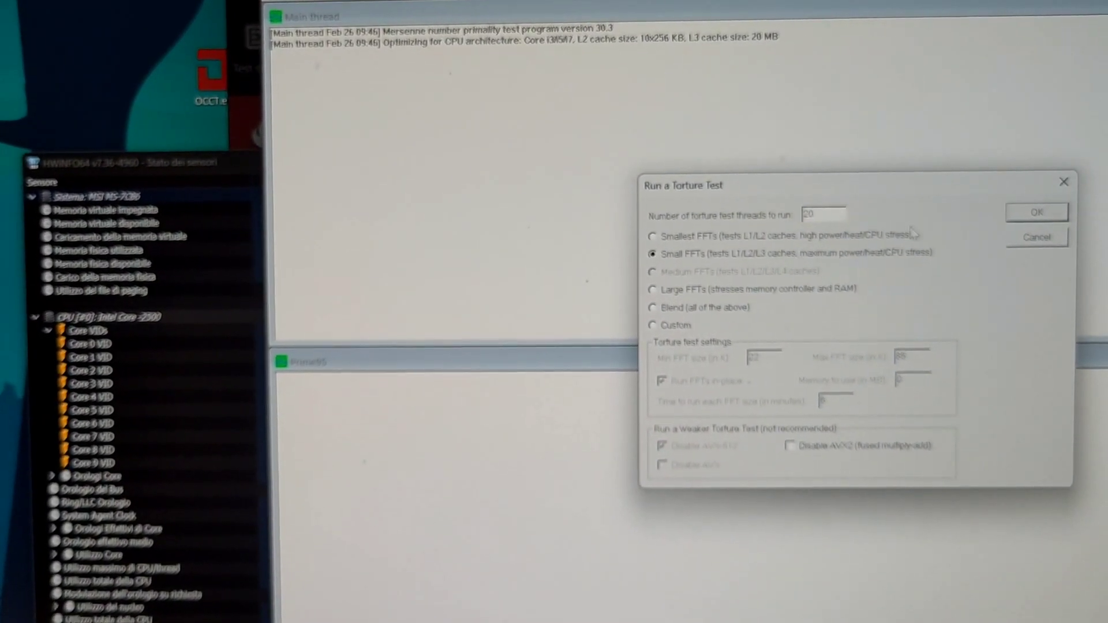
# Step: Launch the Small FFTs torture test on 20 threads to push CPU power and heat
pyautogui.click(1037, 210)
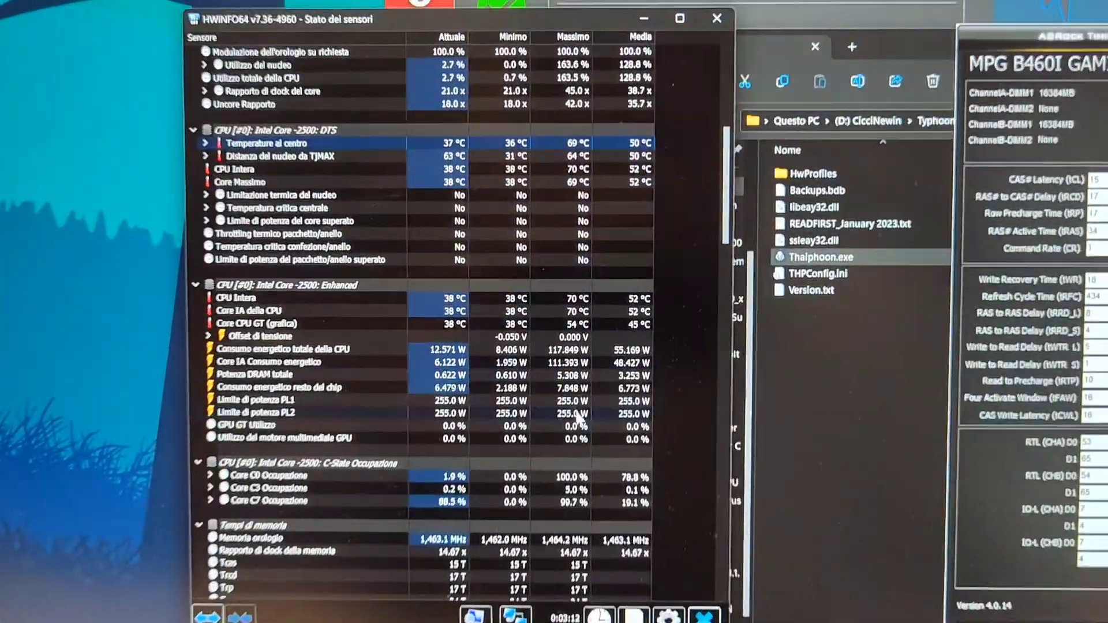
# Step: Scroll HWiNFO64 down to the C-state and memory timing (15-17-17-34) readings
pyautogui.scroll(-3)
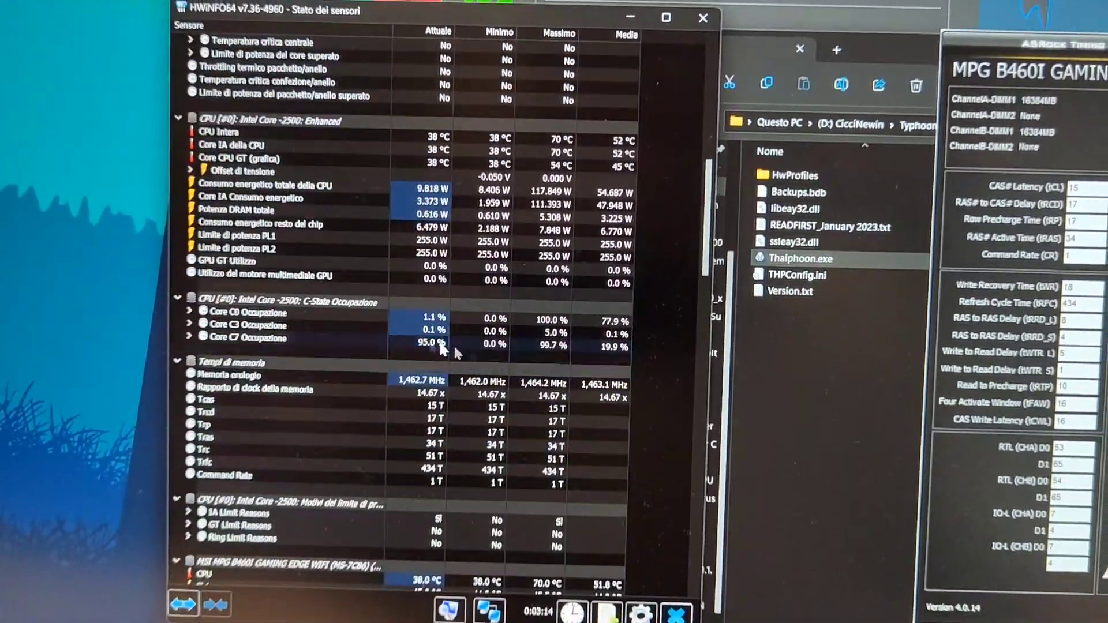